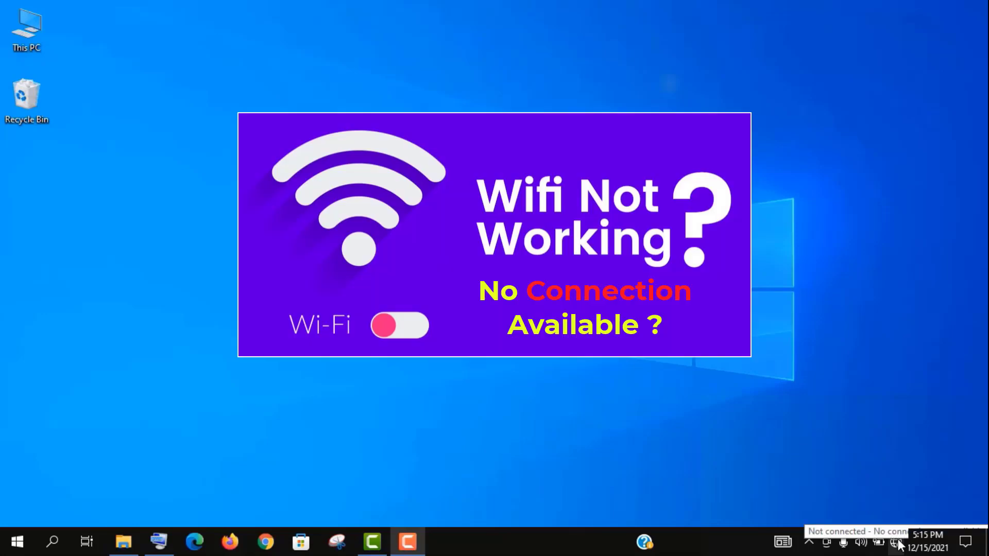
Open Device Manager, expand Network adapters and select the Ralink RT3290 802.11bgn Wi-Fi Adapter
{"action": "left_click", "coordinate": [895, 541]}
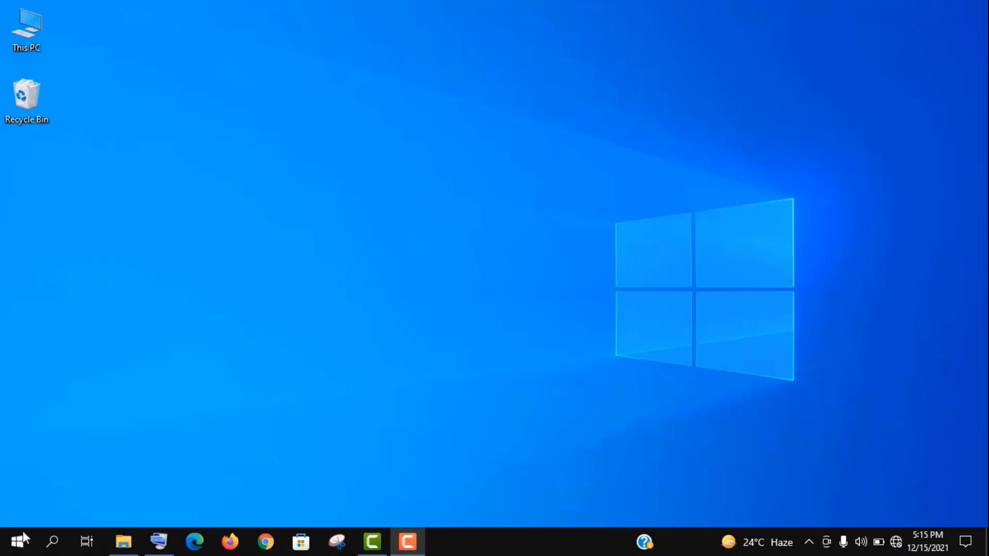
{"action": "right_click", "coordinate": [17, 541]}
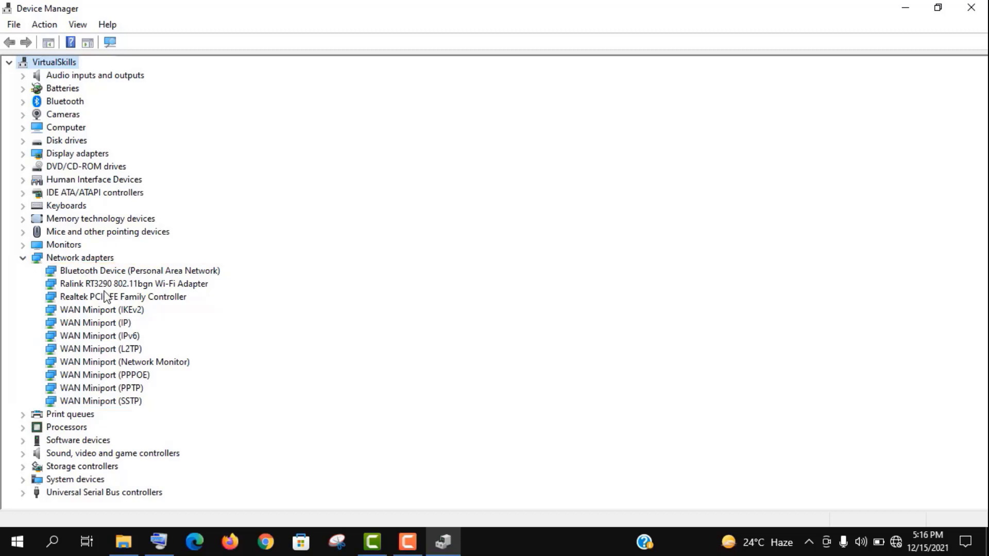
{"action": "left_click", "coordinate": [132, 283]}
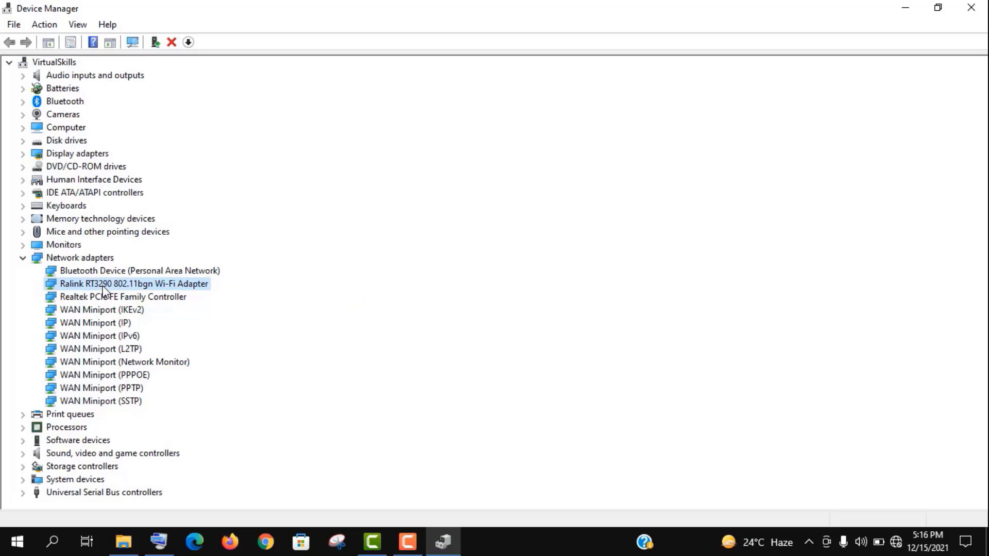
Manually install the 802.11n Wireless LAN Card (MediaTek, Inc.) driver for the Ralink adapter
{"action": "right_click", "coordinate": [133, 283]}
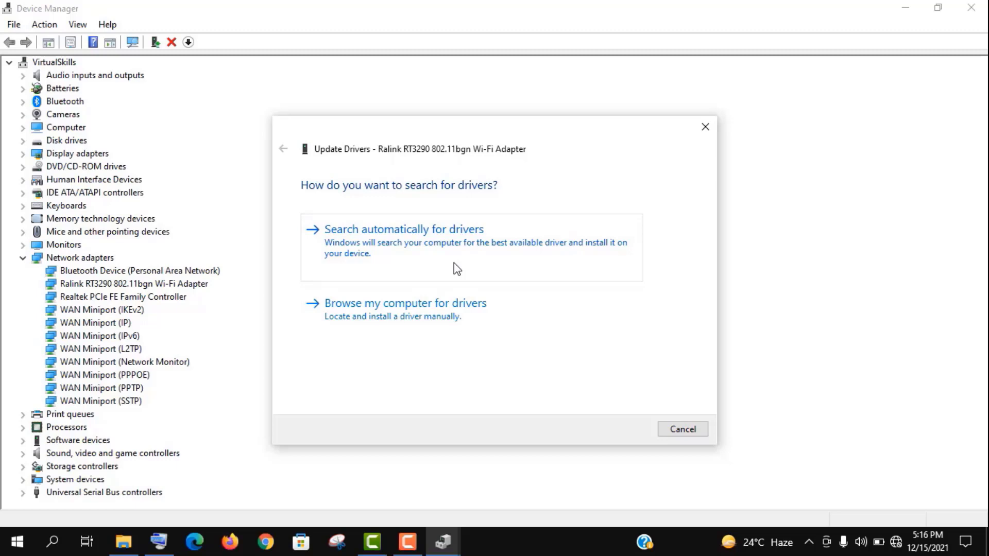
{"action": "mouse_move", "coordinate": [447, 316]}
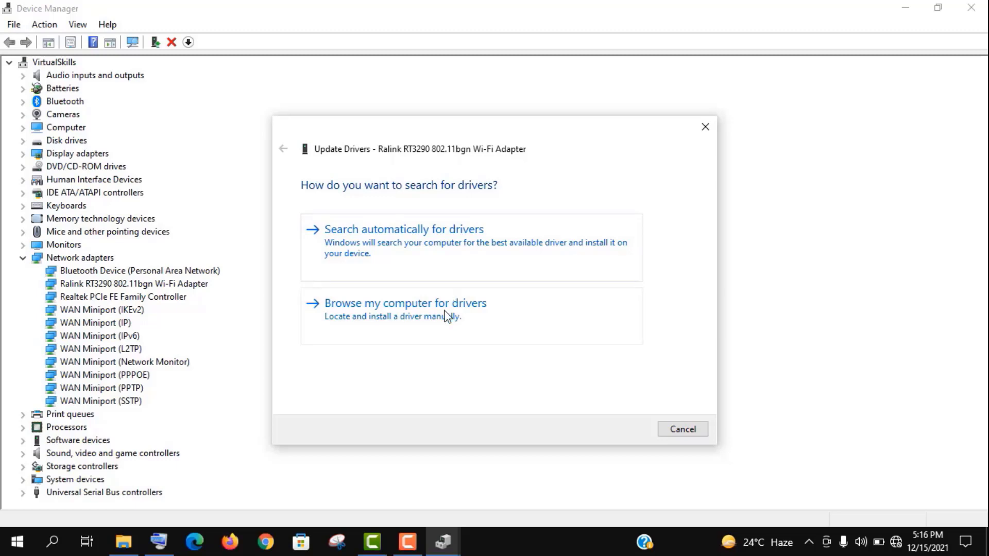
{"action": "left_click", "coordinate": [405, 303]}
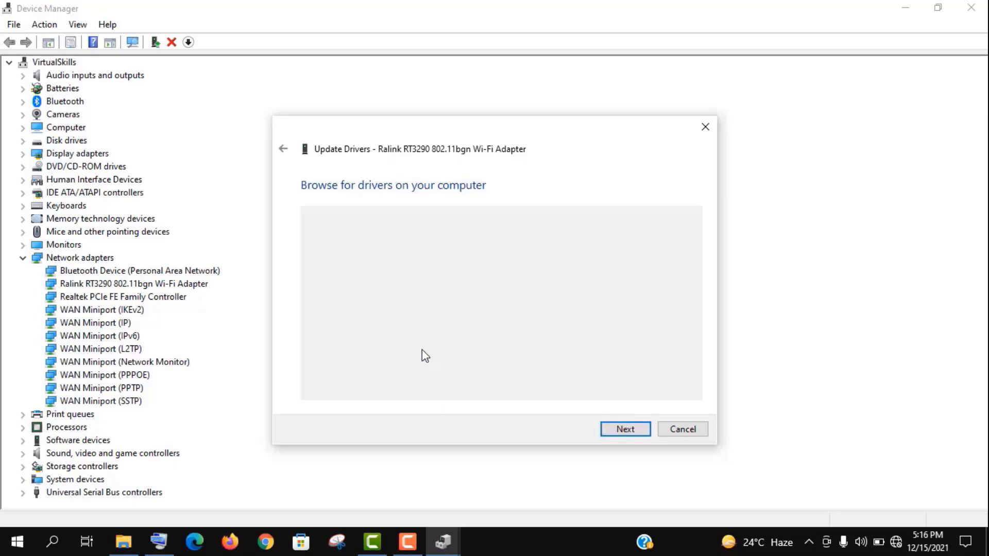
{"action": "left_click", "coordinate": [625, 429]}
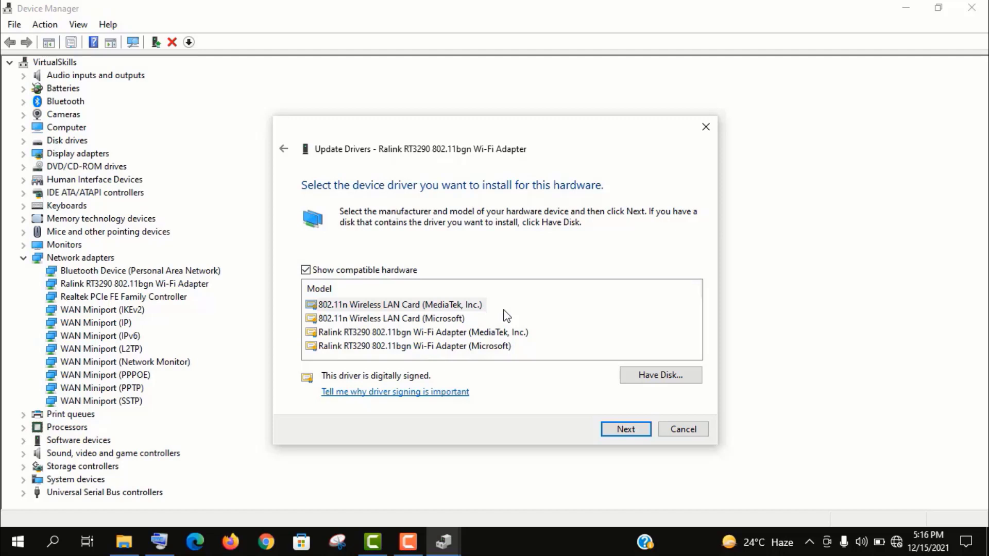
{"action": "left_click", "coordinate": [399, 304]}
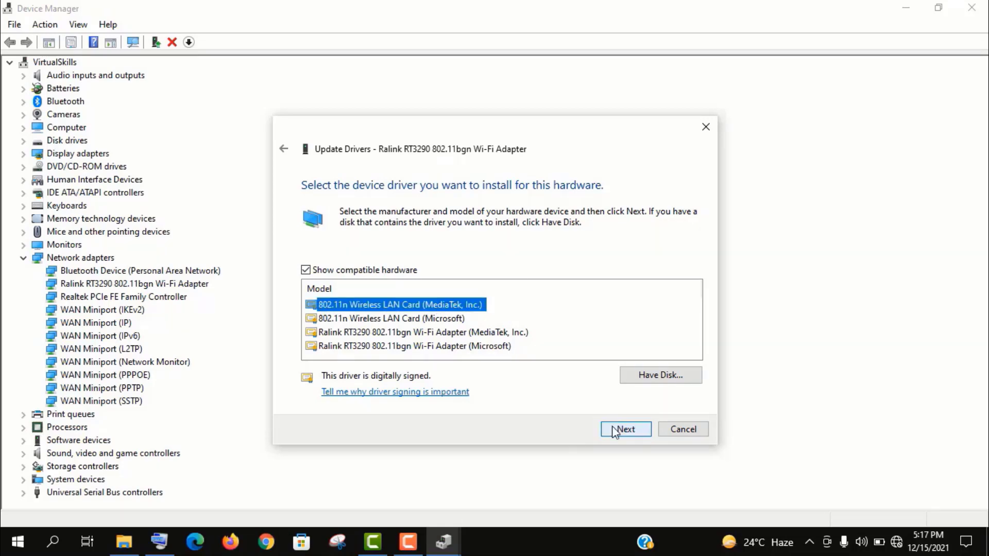
{"action": "left_click", "coordinate": [625, 429]}
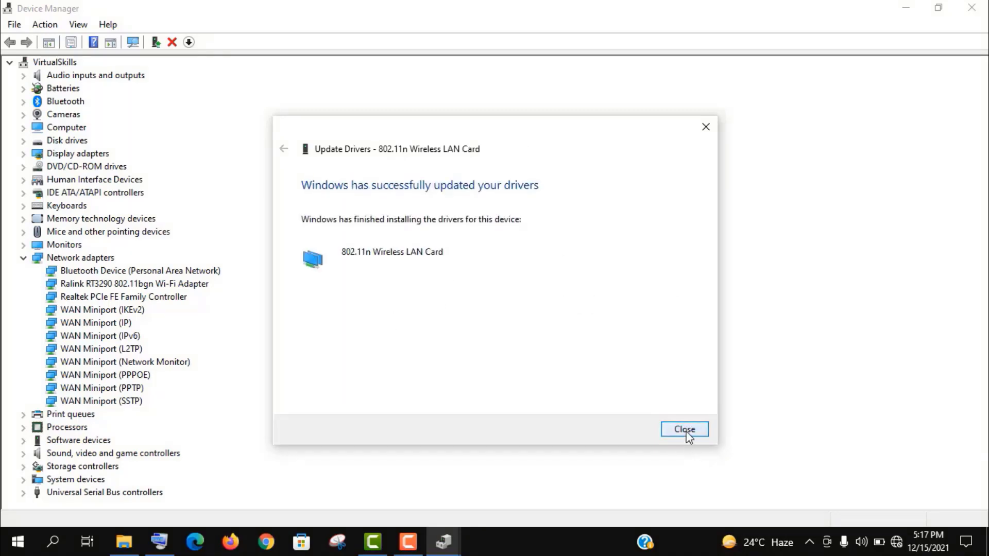
{"action": "left_click", "coordinate": [683, 430]}
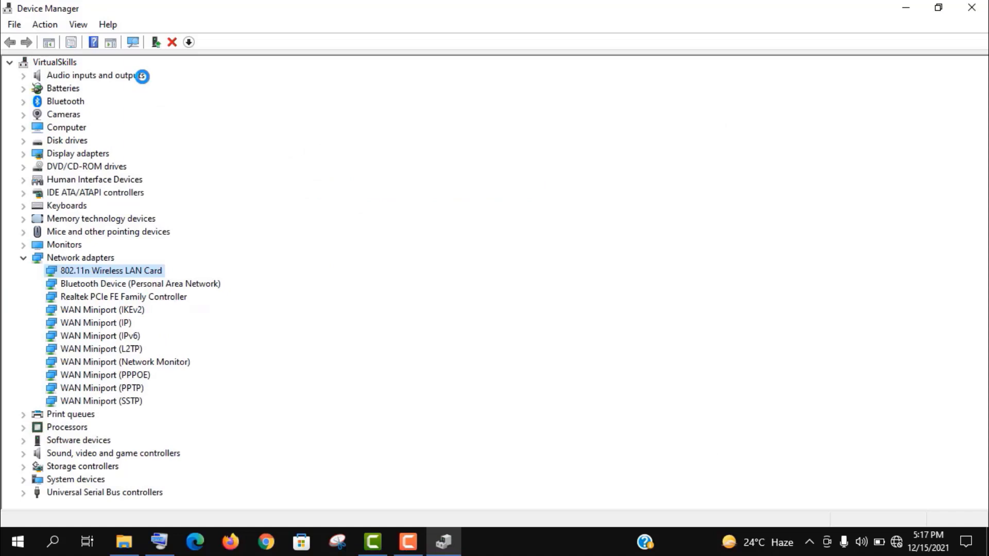
Show hidden devices, disable and re-enable the wireless LAN card, and scan for hardware changes
{"action": "left_click", "coordinate": [78, 24]}
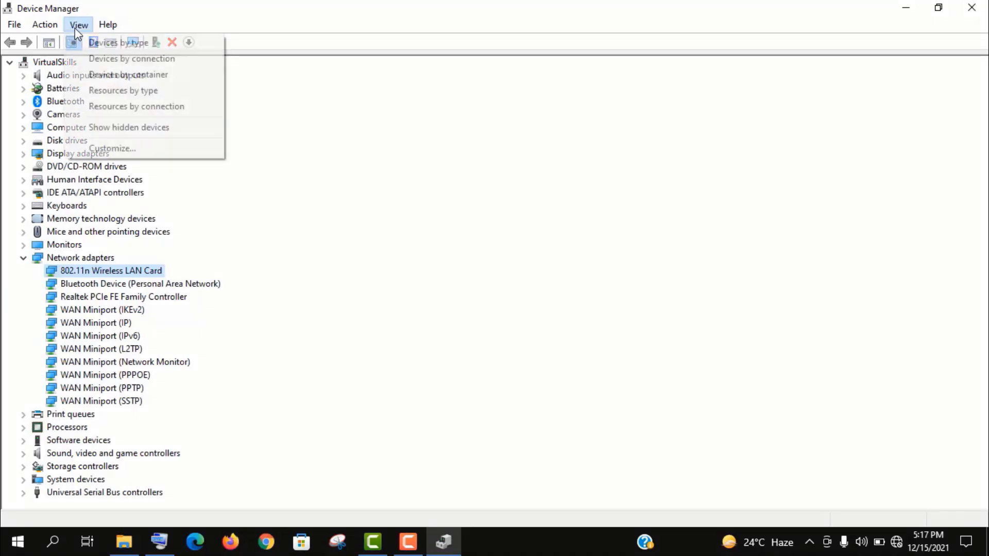
{"action": "left_click", "coordinate": [127, 127]}
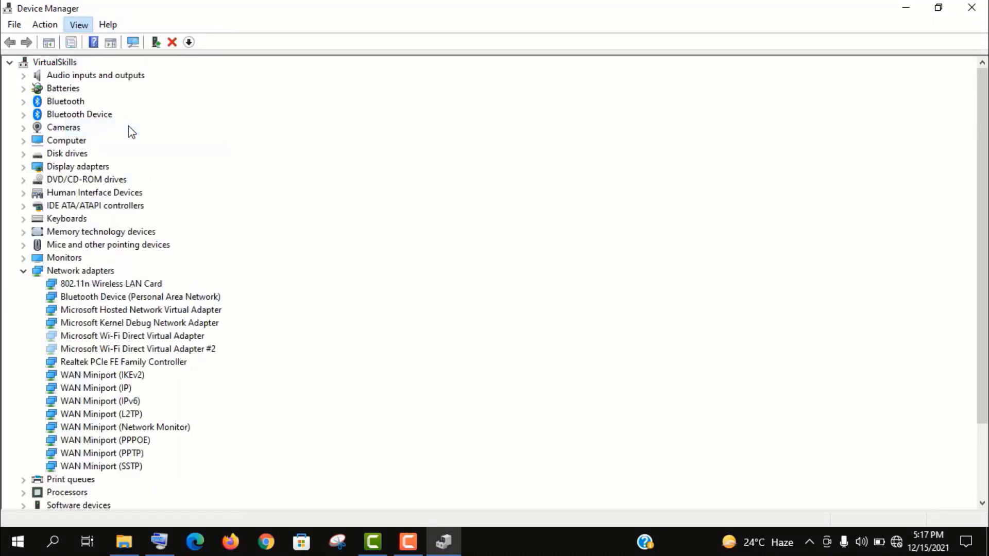
{"action": "right_click", "coordinate": [112, 283]}
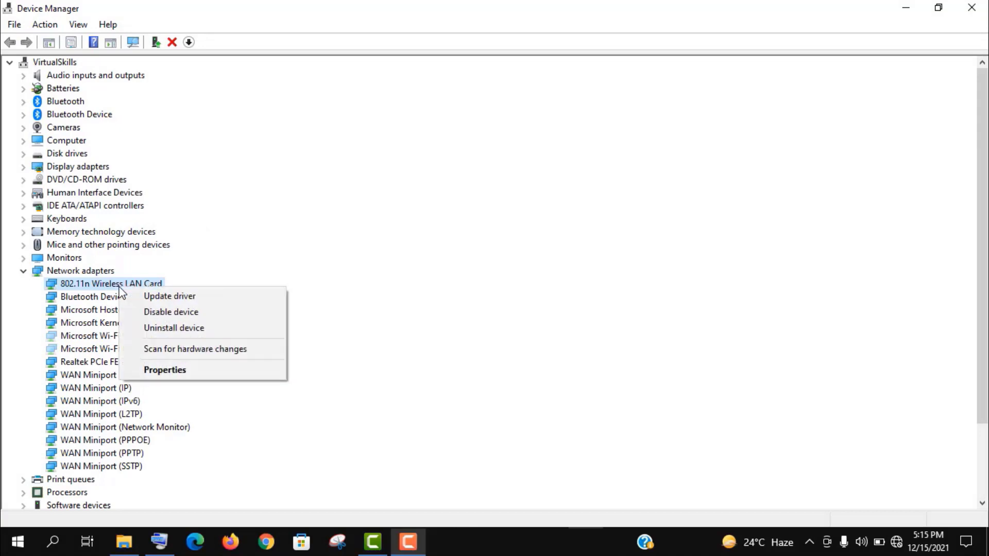
{"action": "left_click", "coordinate": [171, 312]}
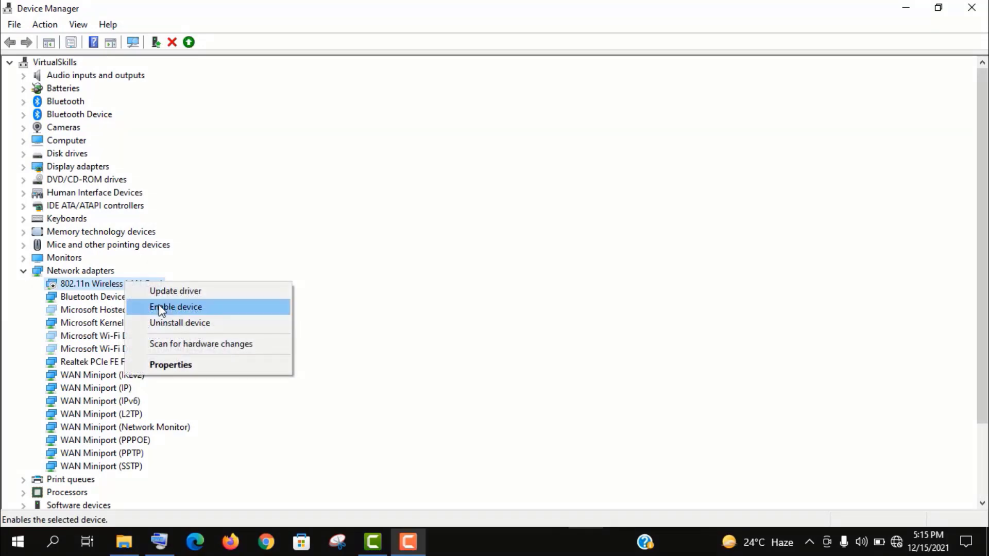
{"action": "left_click", "coordinate": [175, 307]}
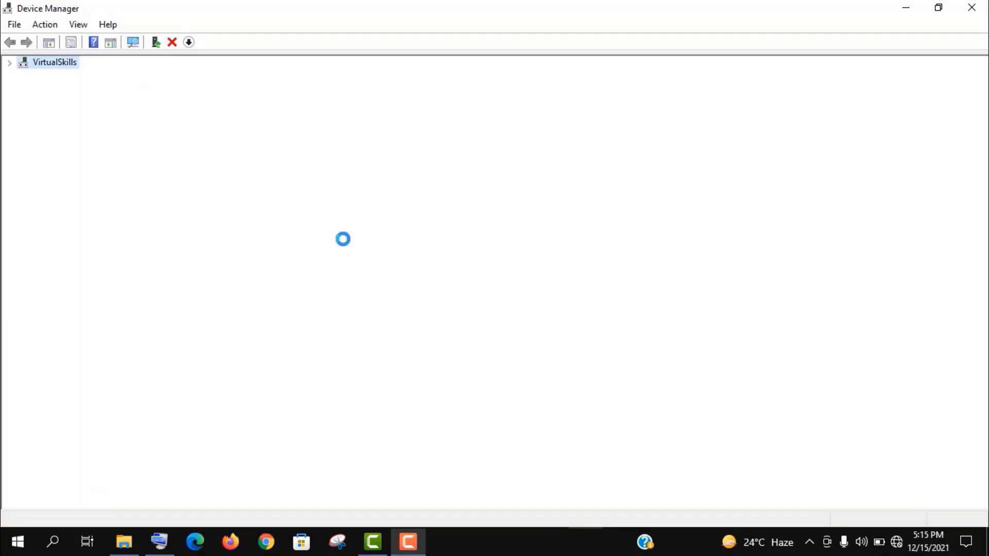
{"action": "left_click", "coordinate": [45, 25]}
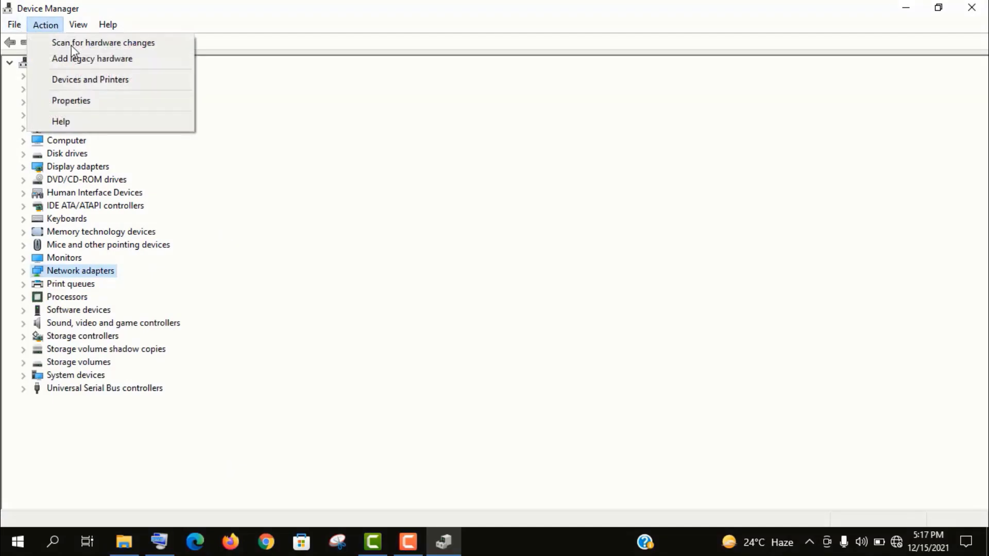
{"action": "left_click", "coordinate": [103, 42]}
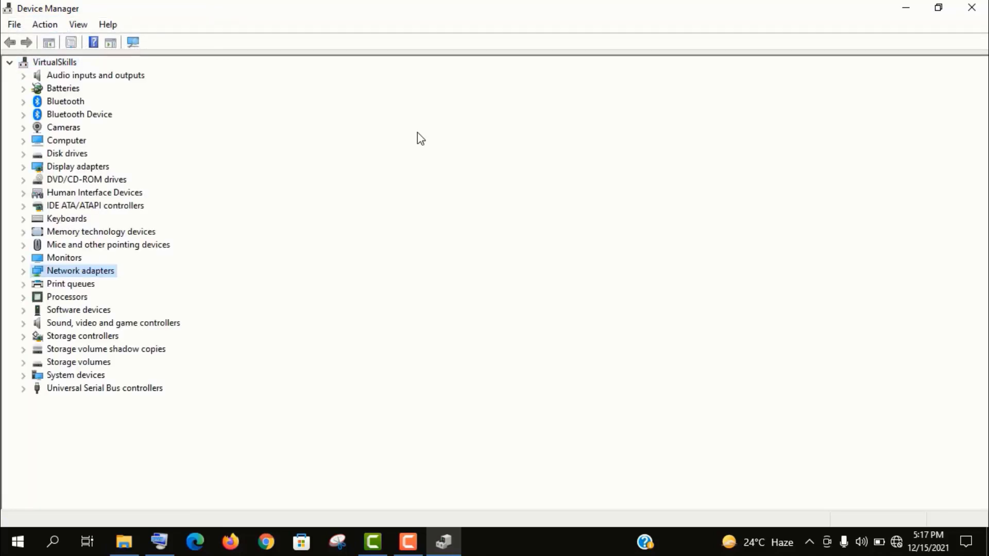
{"action": "mouse_move", "coordinate": [191, 208]}
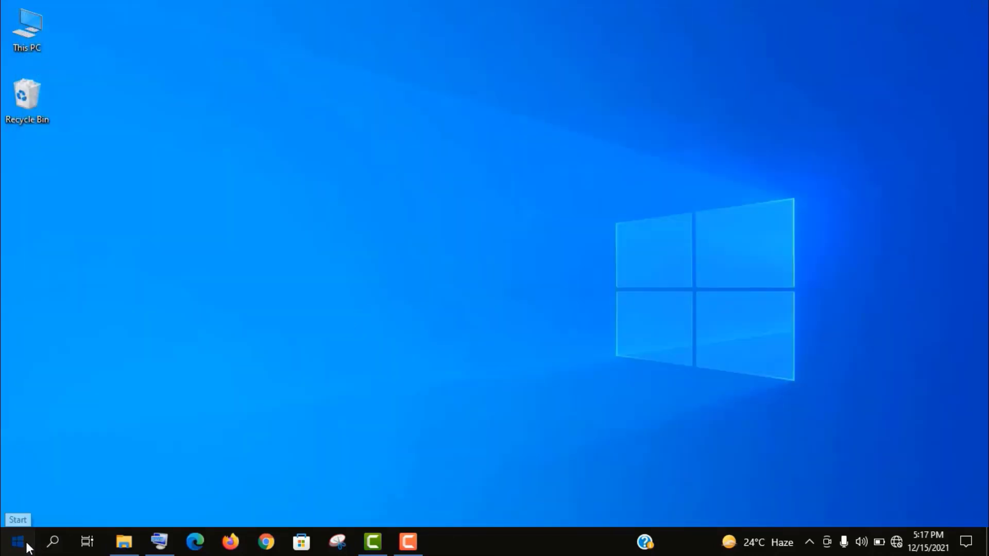
Open the Network & Internet status page in Settings, which reports Not connected
{"action": "left_click", "coordinate": [17, 541]}
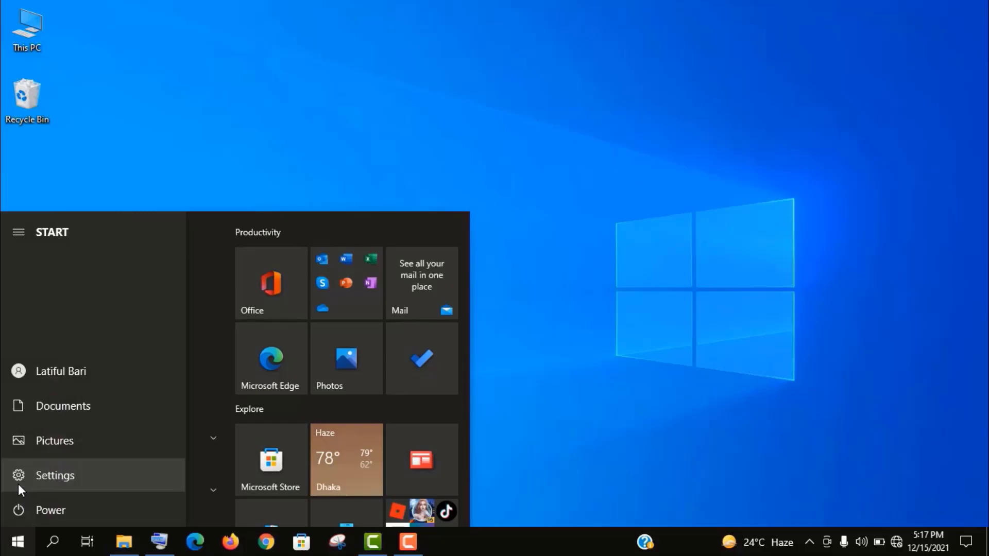
{"action": "left_click", "coordinate": [55, 475]}
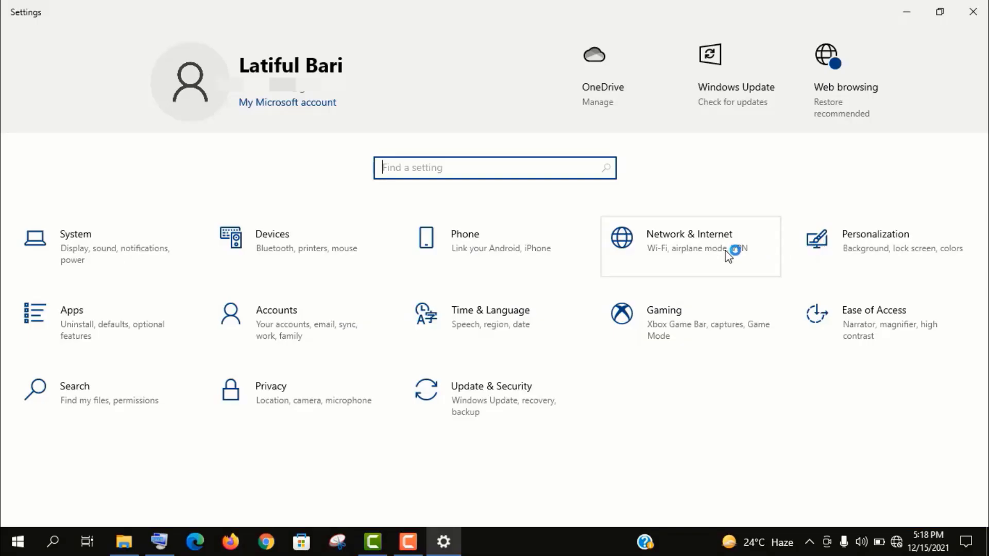
{"action": "left_click", "coordinate": [688, 246]}
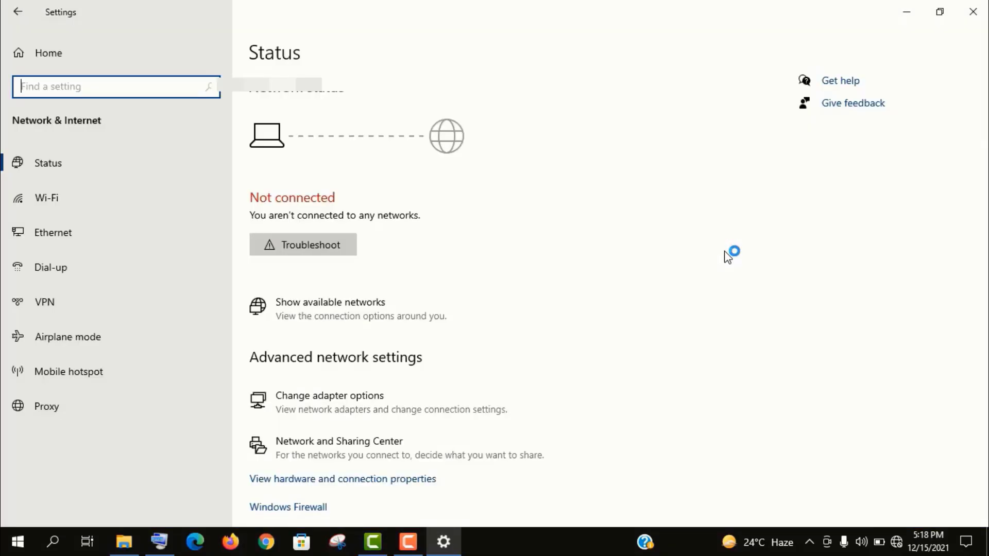
{"action": "mouse_move", "coordinate": [464, 408]}
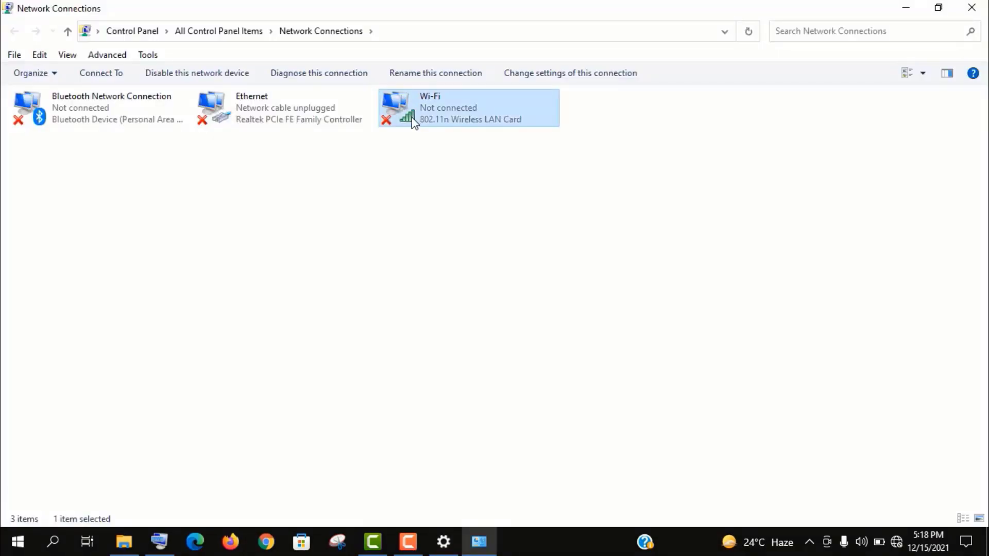
Re-enable the disabled Wi-Fi connection in Network Connections
{"action": "right_click", "coordinate": [413, 123]}
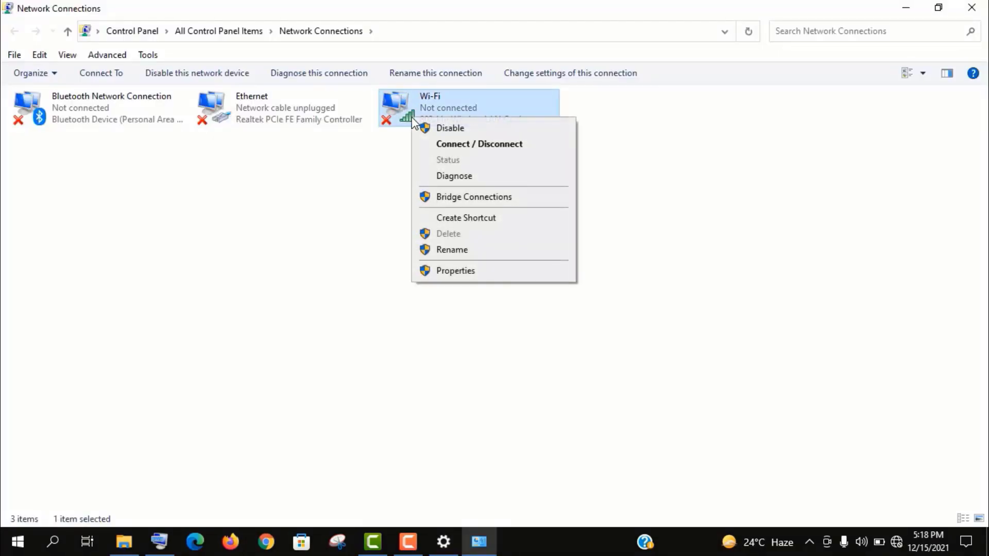
{"action": "mouse_move", "coordinate": [432, 130]}
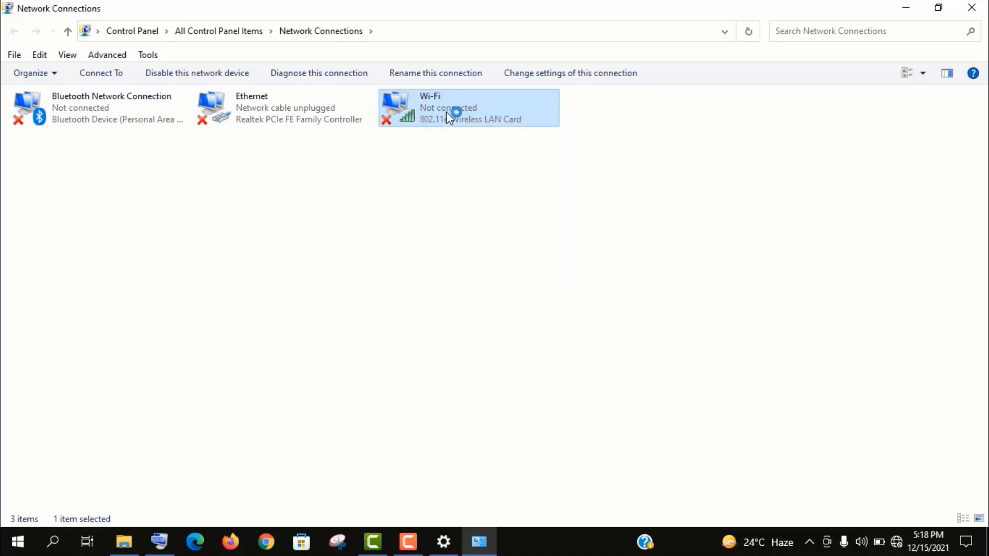
{"action": "right_click", "coordinate": [467, 107]}
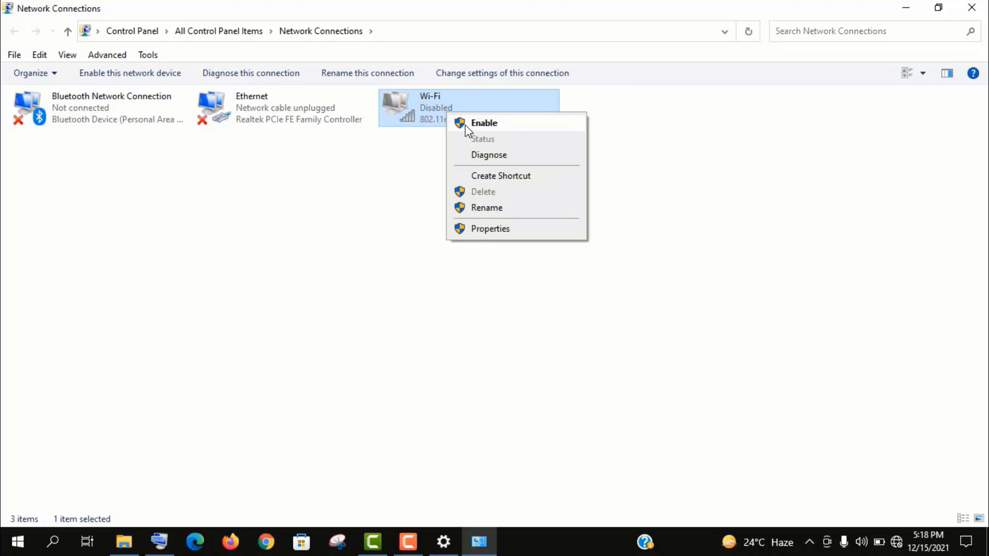
{"action": "left_click", "coordinate": [483, 122]}
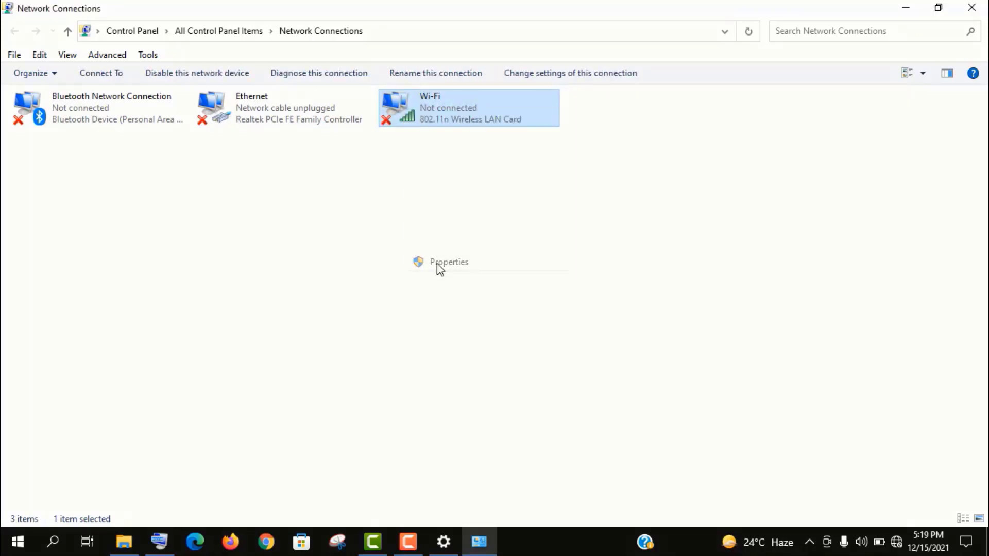
Toggle the wireless card's power-saving option, then confirm Wi-Fi is on in Settings
{"action": "left_click", "coordinate": [448, 261]}
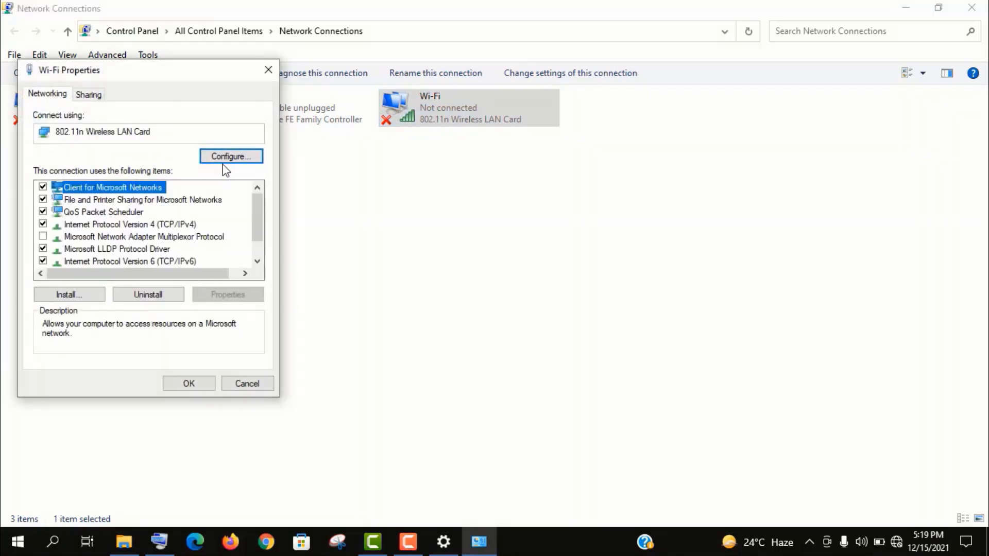
{"action": "mouse_move", "coordinate": [238, 159]}
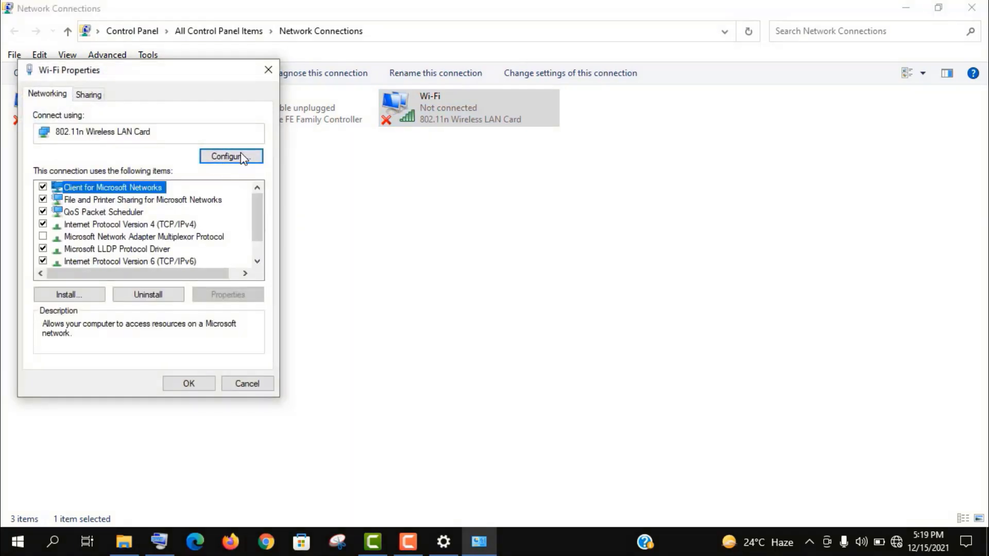
{"action": "left_click", "coordinate": [231, 157]}
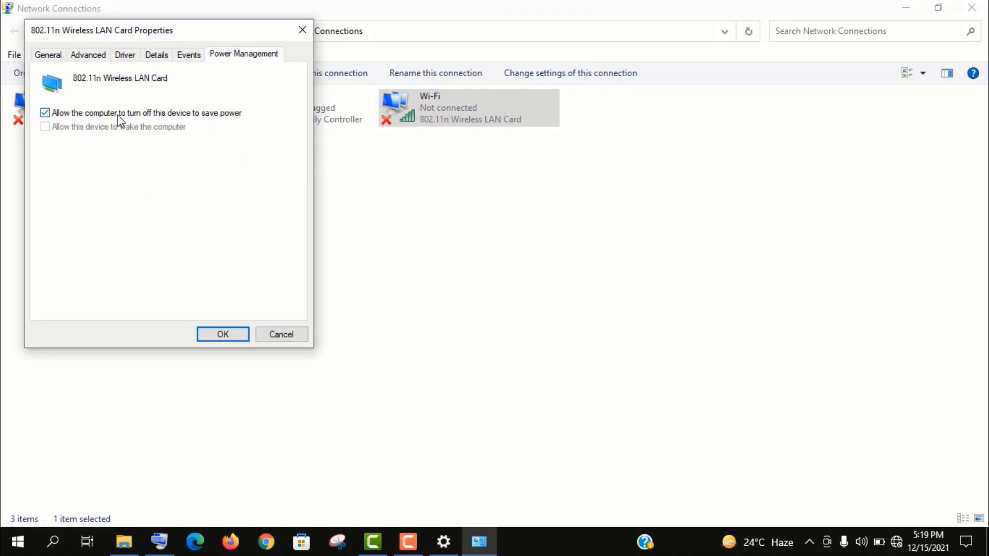
{"action": "left_click", "coordinate": [222, 334]}
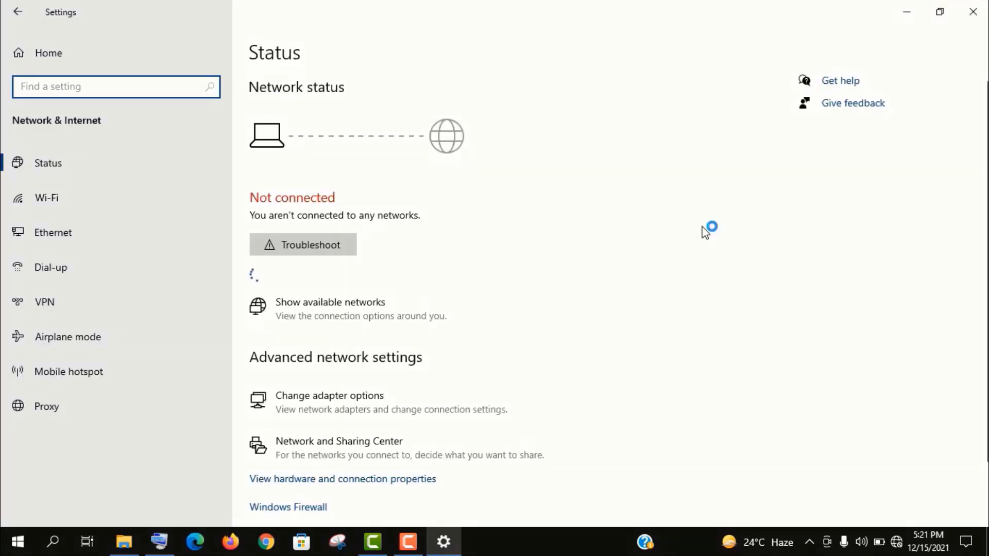
{"action": "mouse_move", "coordinate": [138, 198]}
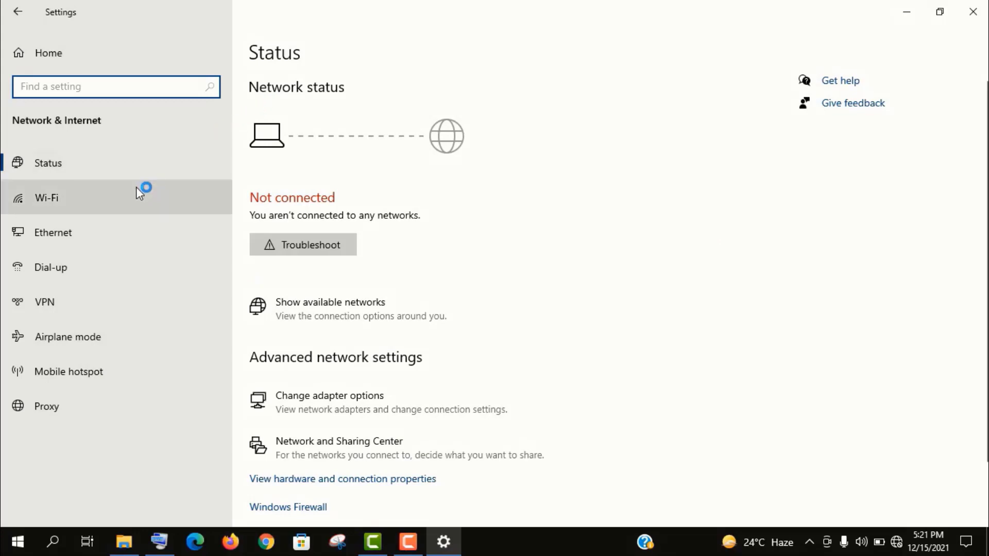
{"action": "left_click", "coordinate": [46, 198]}
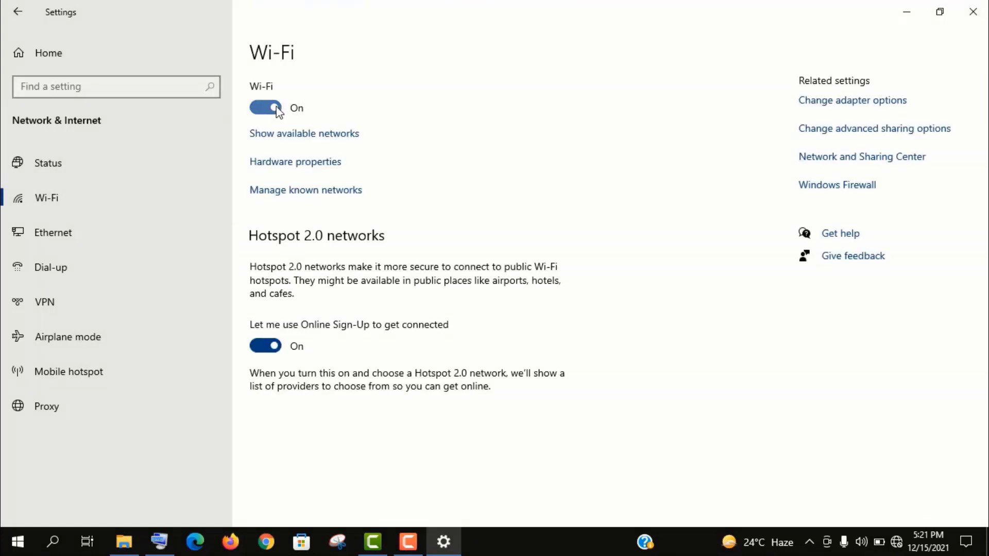
{"action": "left_click", "coordinate": [972, 11]}
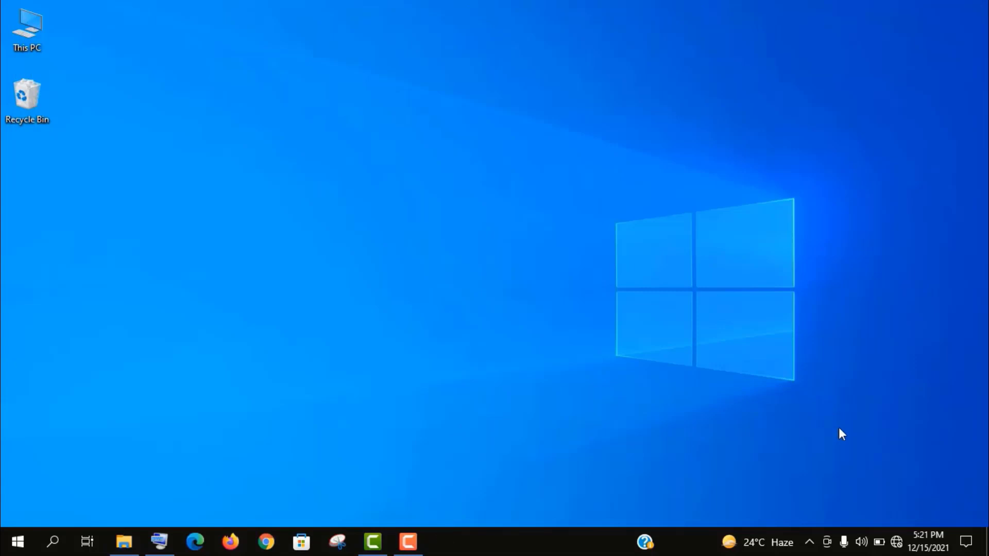
Connect to the Tenda_010268 Wi-Fi network from the taskbar network flyout
{"action": "left_click", "coordinate": [897, 542]}
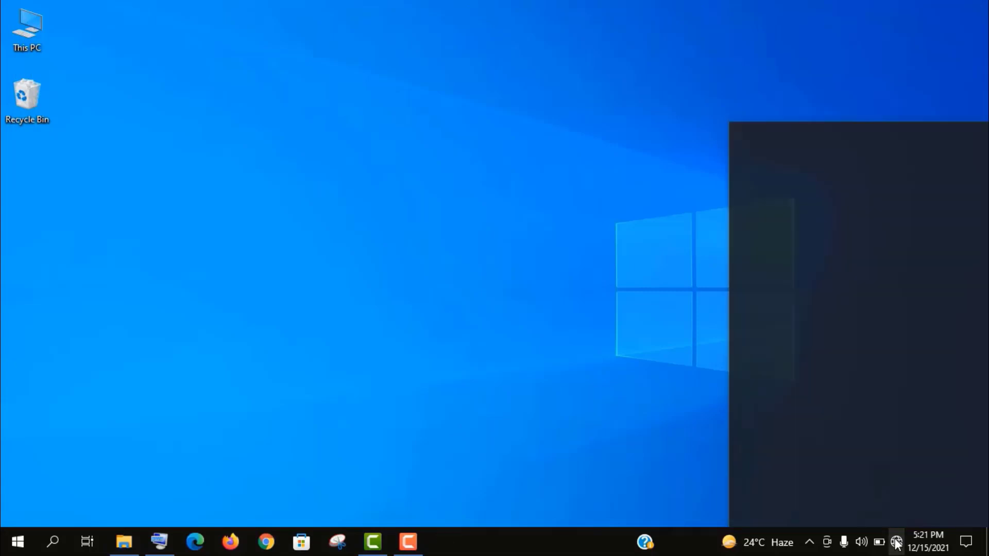
{"action": "left_click", "coordinate": [896, 542]}
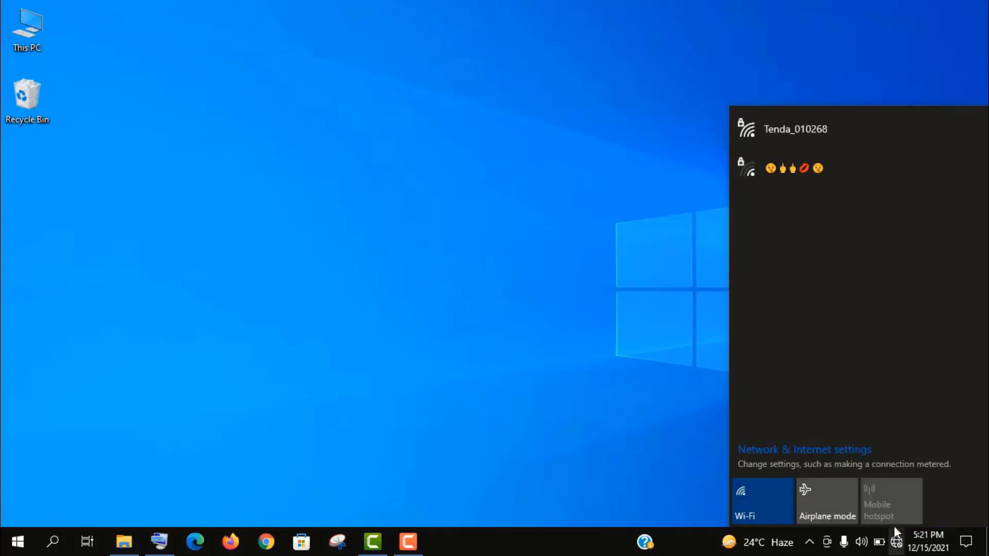
{"action": "left_click", "coordinate": [795, 129]}
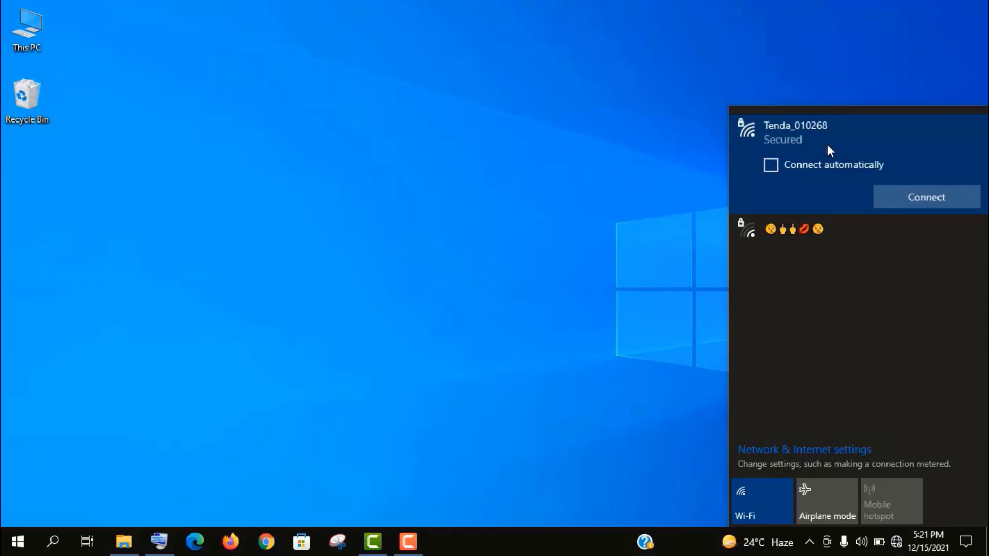
{"action": "left_click", "coordinate": [925, 197]}
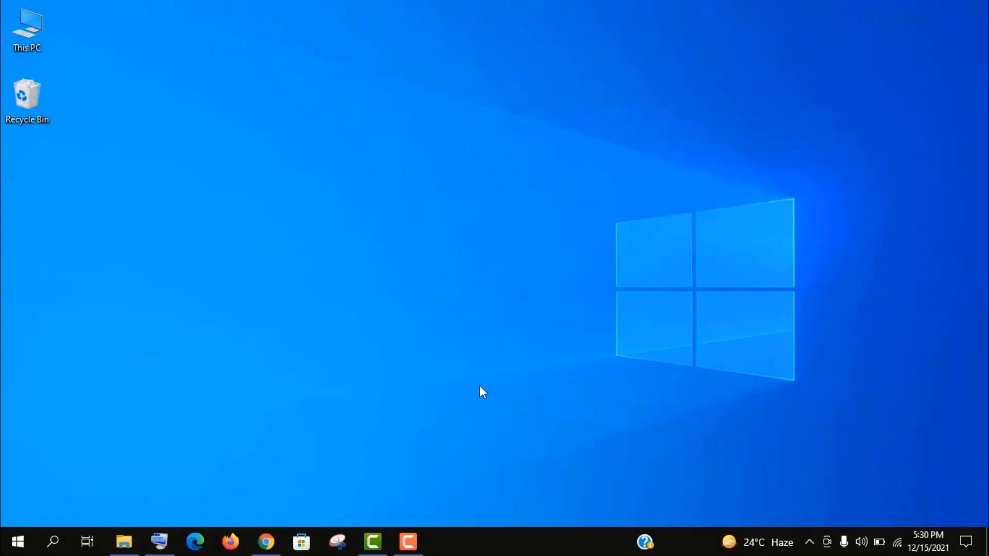
{"action": "mouse_move", "coordinate": [274, 495]}
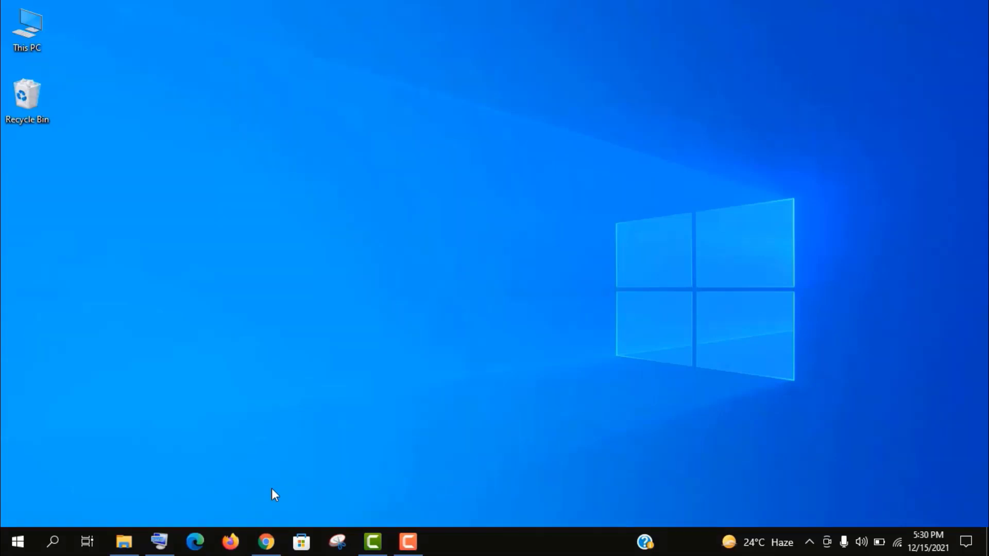
{"action": "mouse_move", "coordinate": [272, 539]}
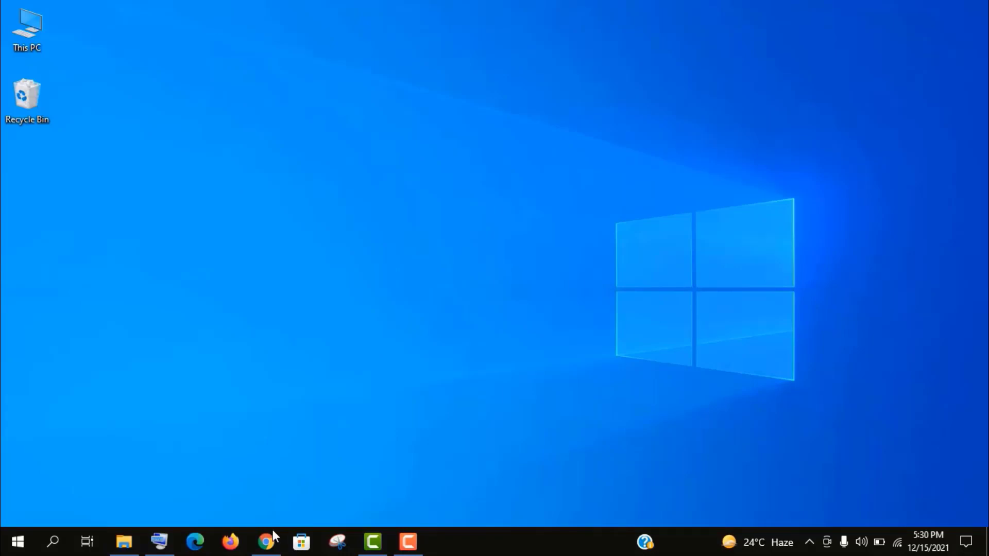
Open Chrome and search Google for 'hp driver update'
{"action": "left_click", "coordinate": [265, 541]}
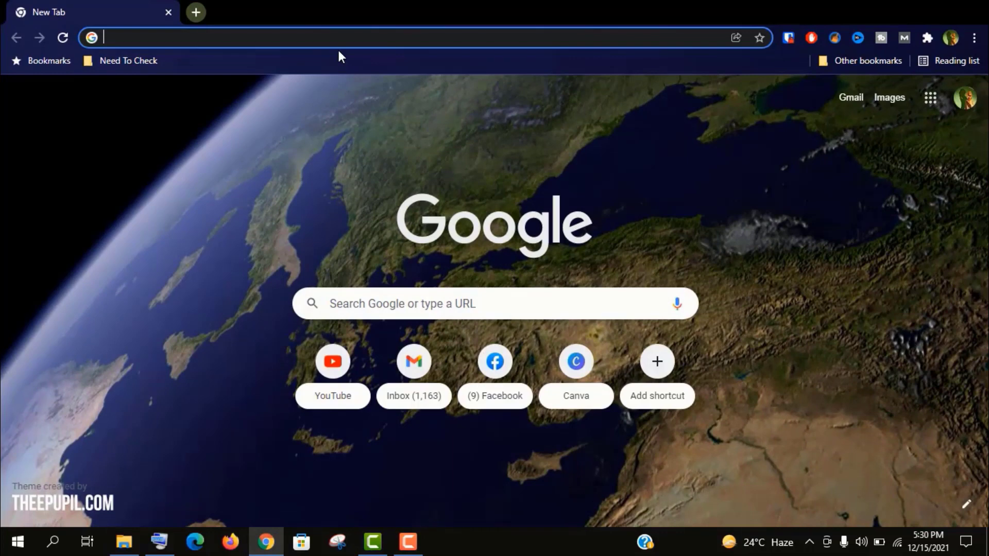
{"action": "type", "text": "hp driver update"}
{"action": "type", "text": "asus driver update"}
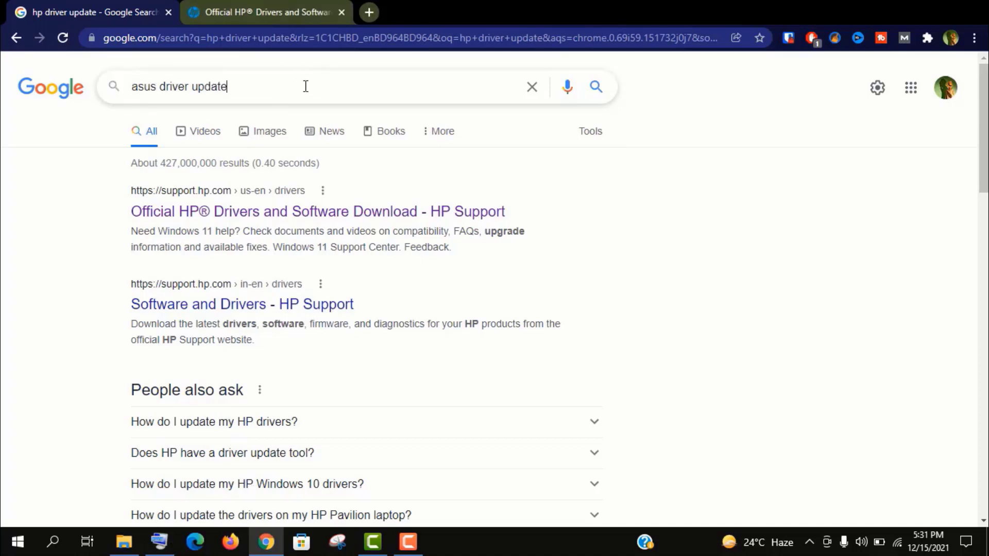
{"action": "key", "text": "Return"}
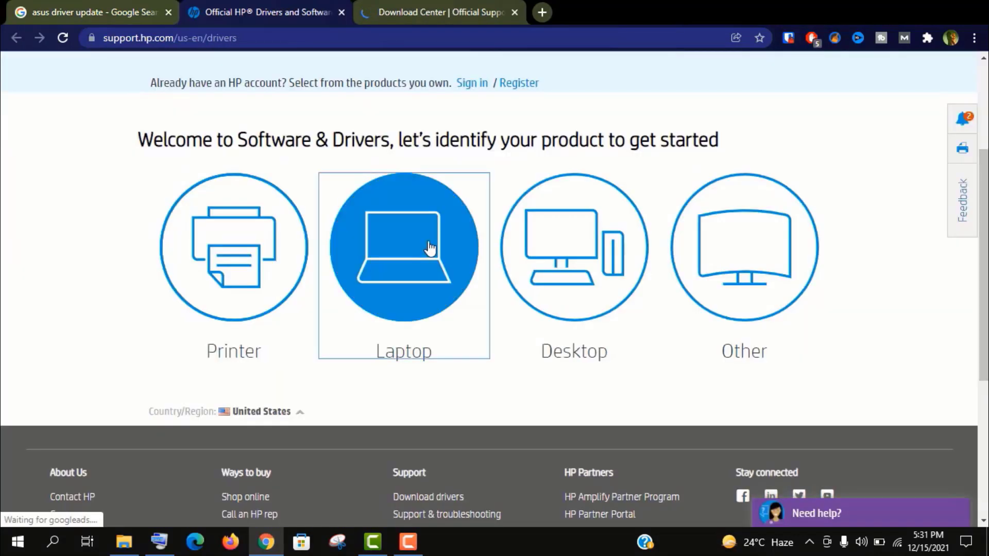
Choose Laptop as the product type on HP's Software & Drivers page
{"action": "left_click", "coordinate": [403, 247]}
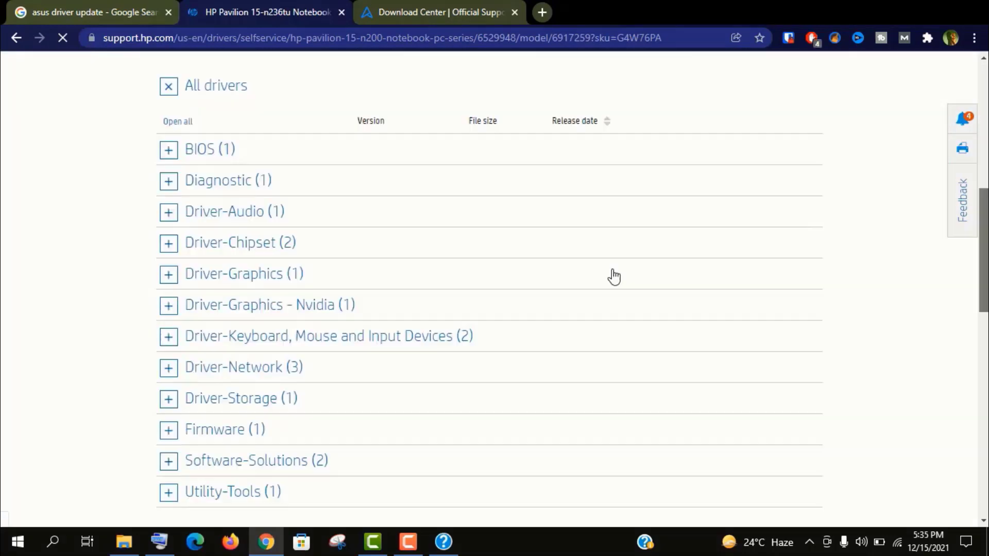
Expand Driver-Network to view its three drivers, including Realtek wireless LAN, then close Chrome
{"action": "left_click", "coordinate": [168, 368]}
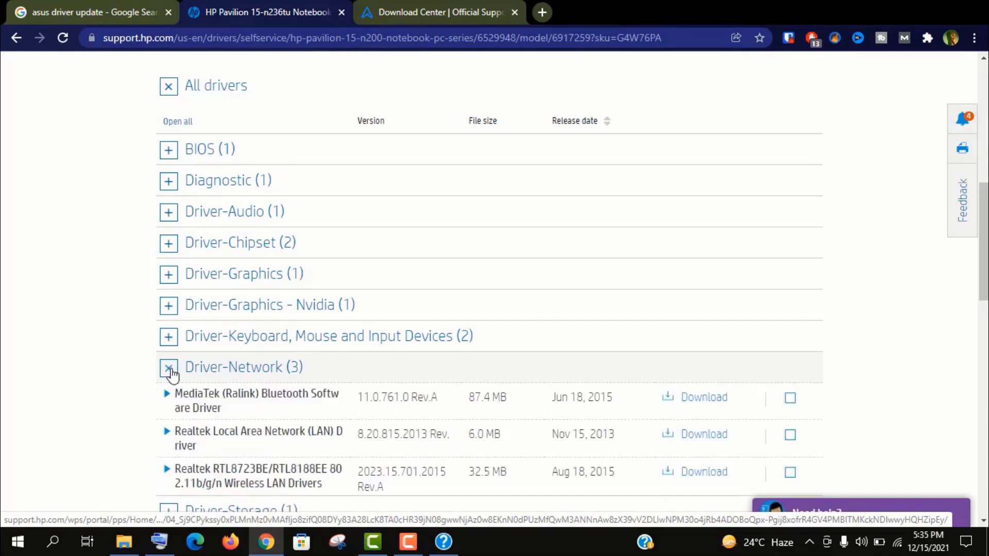
{"action": "scroll", "scroll_direction": "down", "scroll_amount": 3}
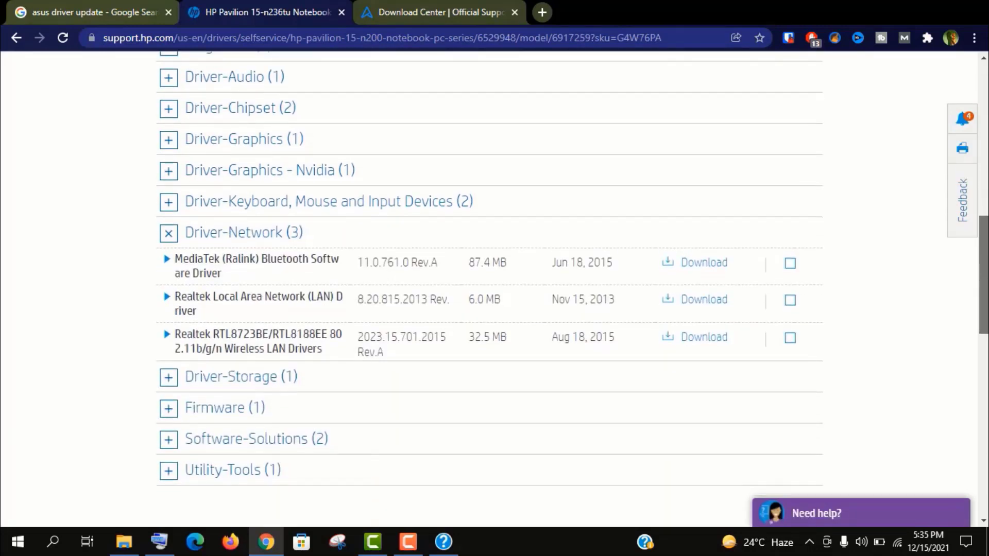
{"action": "scroll", "scroll_direction": "up", "scroll_amount": 3}
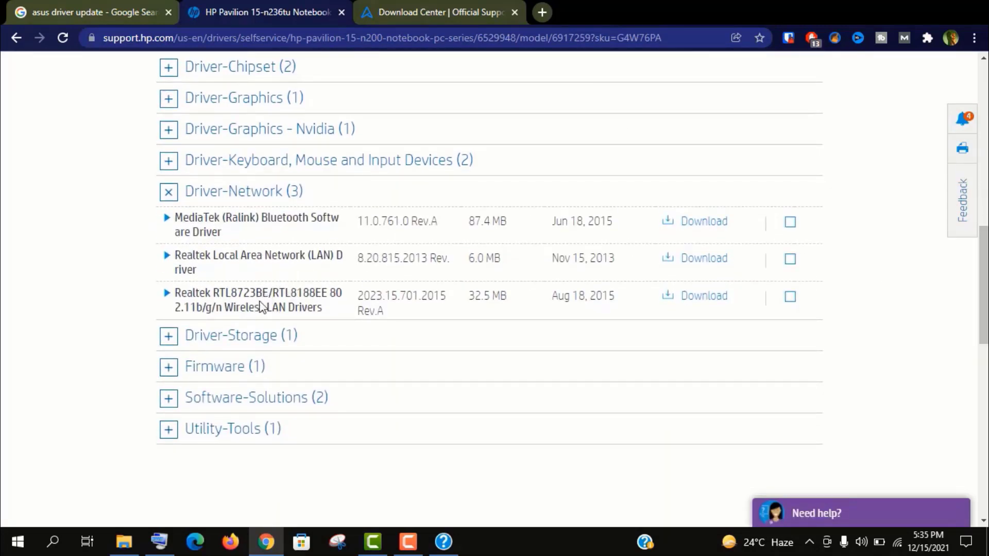
{"action": "mouse_move", "coordinate": [273, 311]}
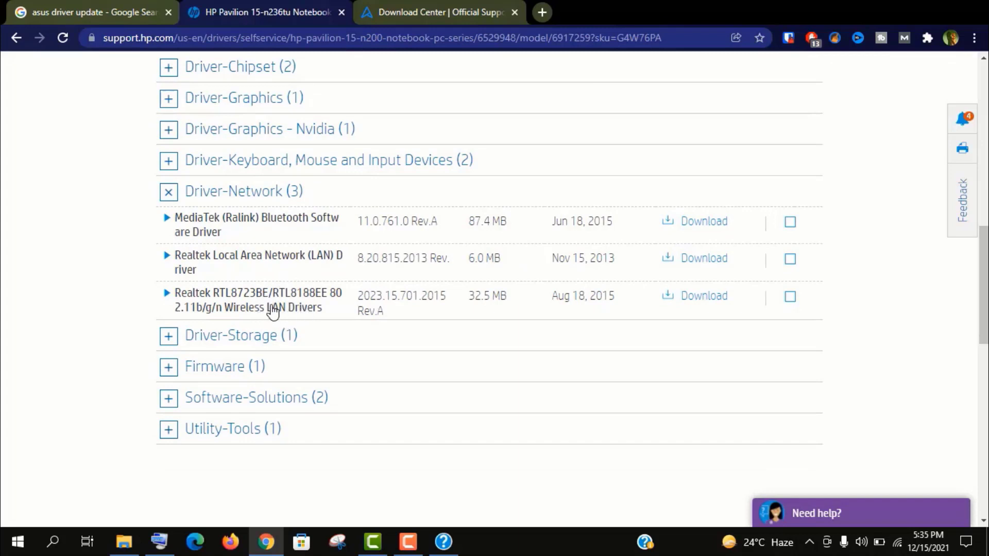
{"action": "mouse_move", "coordinate": [347, 306]}
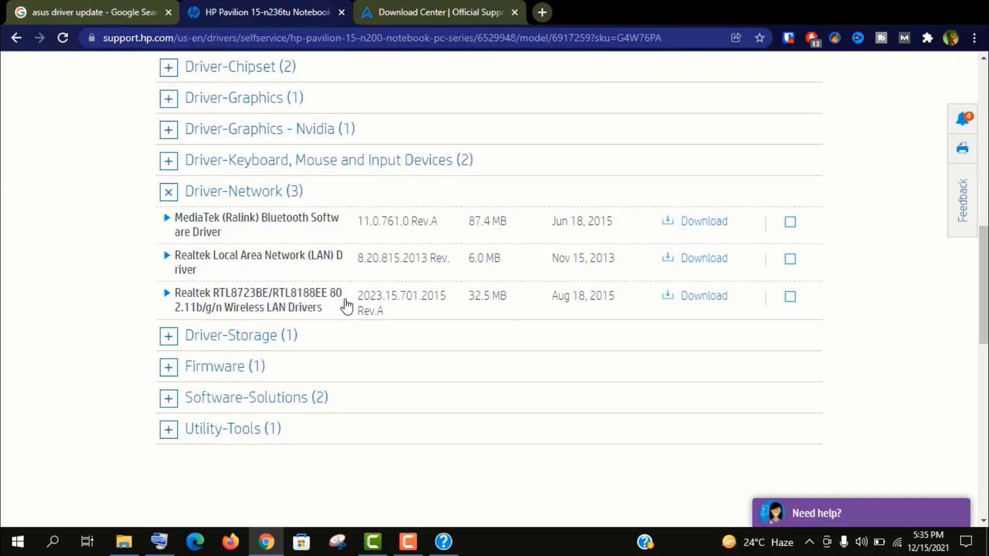
{"action": "mouse_move", "coordinate": [703, 295]}
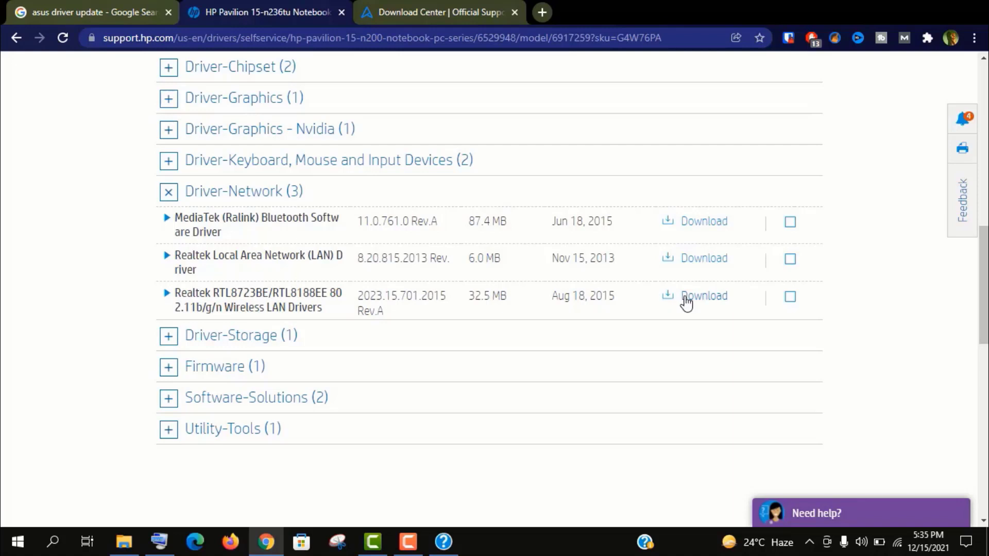
{"action": "mouse_move", "coordinate": [703, 249]}
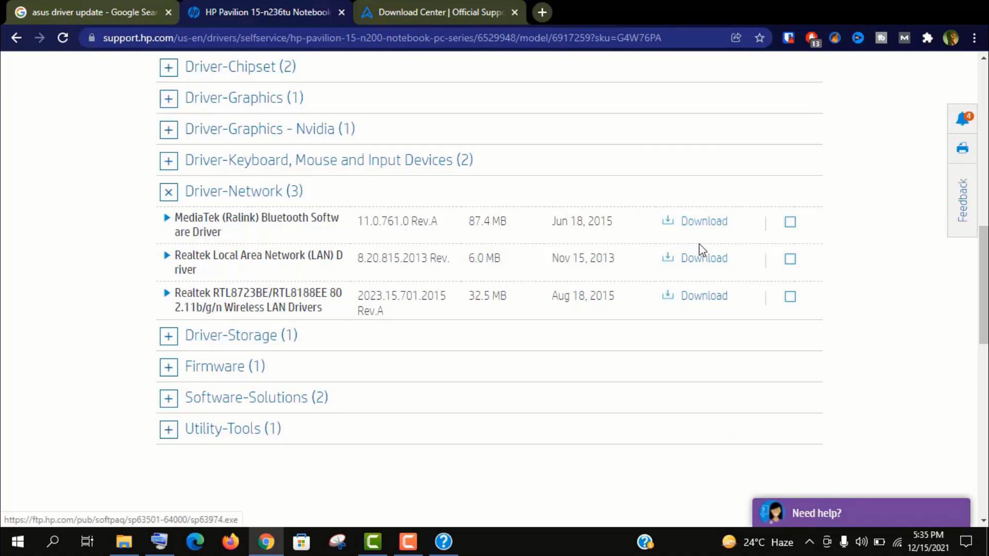
{"action": "scroll", "scroll_direction": "up", "scroll_amount": 3}
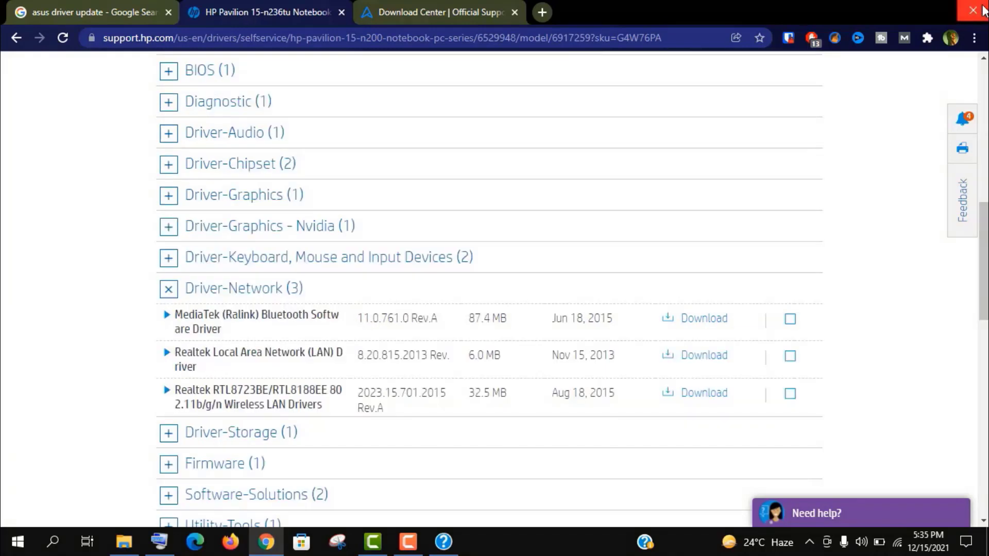
{"action": "left_click", "coordinate": [972, 11]}
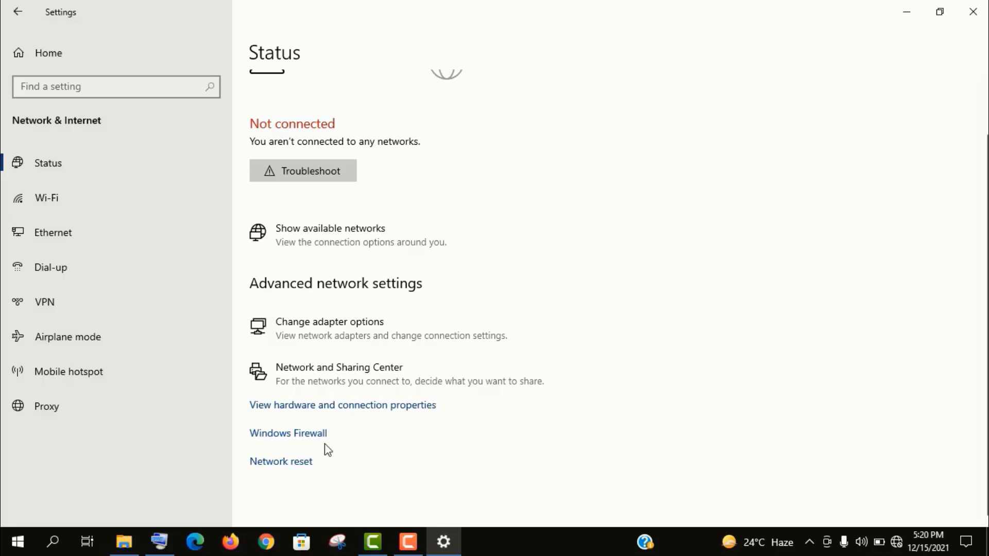
Open the Network reset page, then close Settings without resetting
{"action": "left_click", "coordinate": [281, 461]}
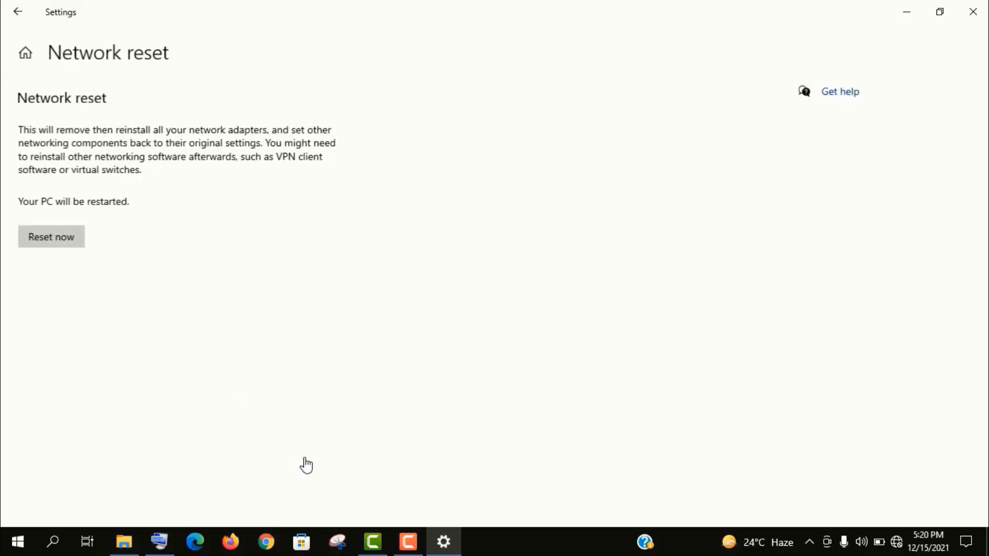
{"action": "mouse_move", "coordinate": [974, 12]}
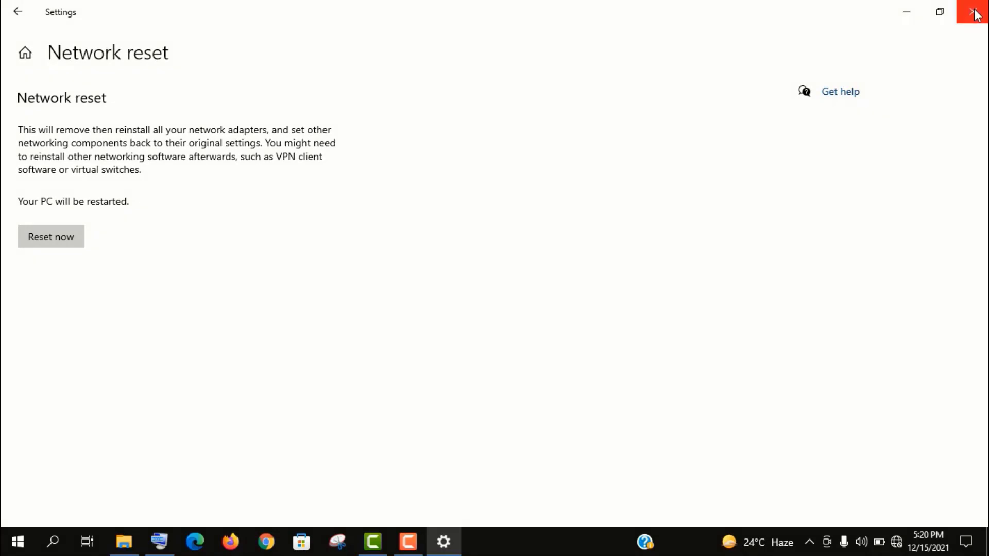
{"action": "left_click", "coordinate": [974, 12]}
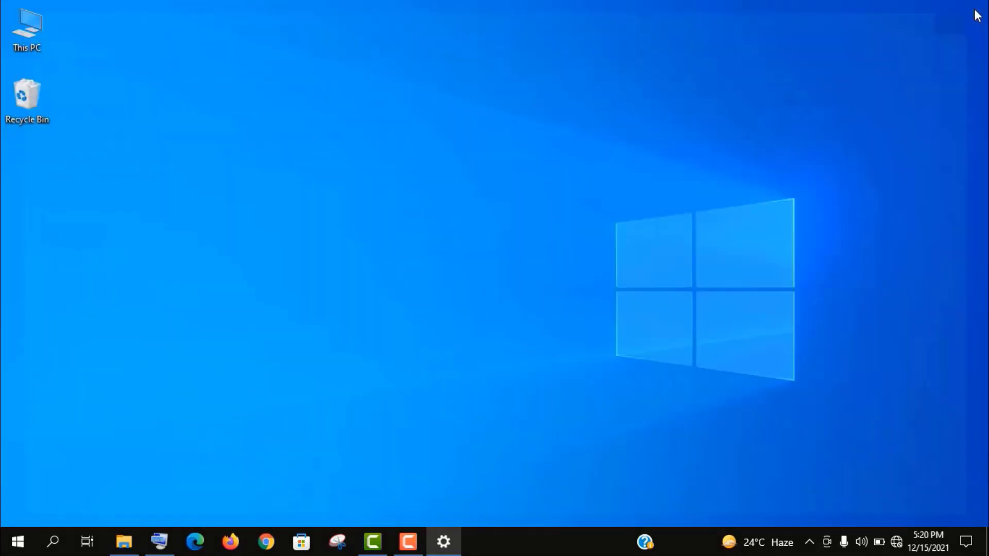